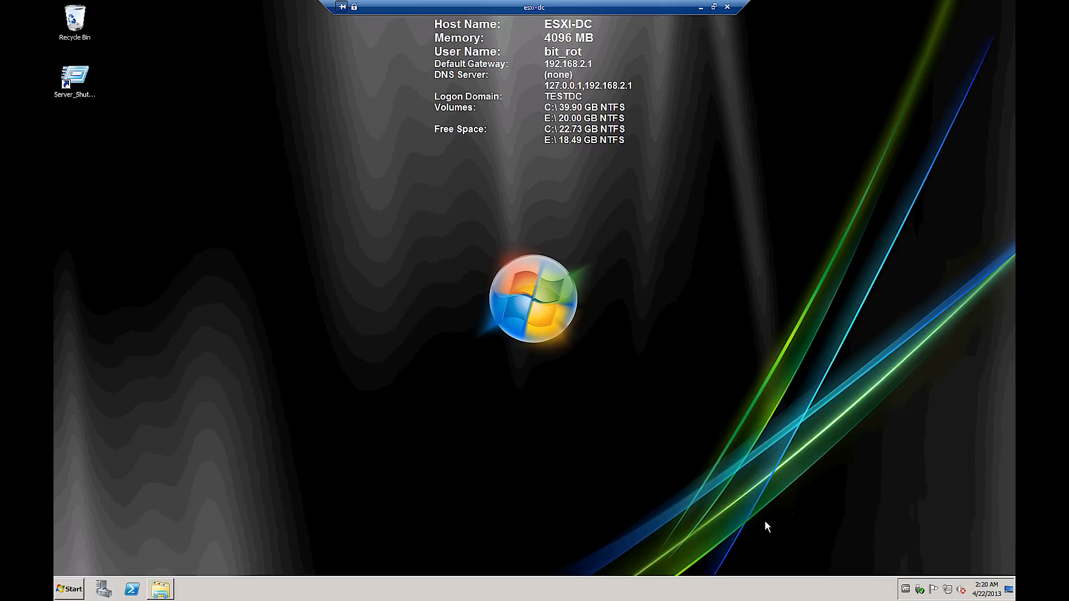
pyautogui.moveTo(601, 455)
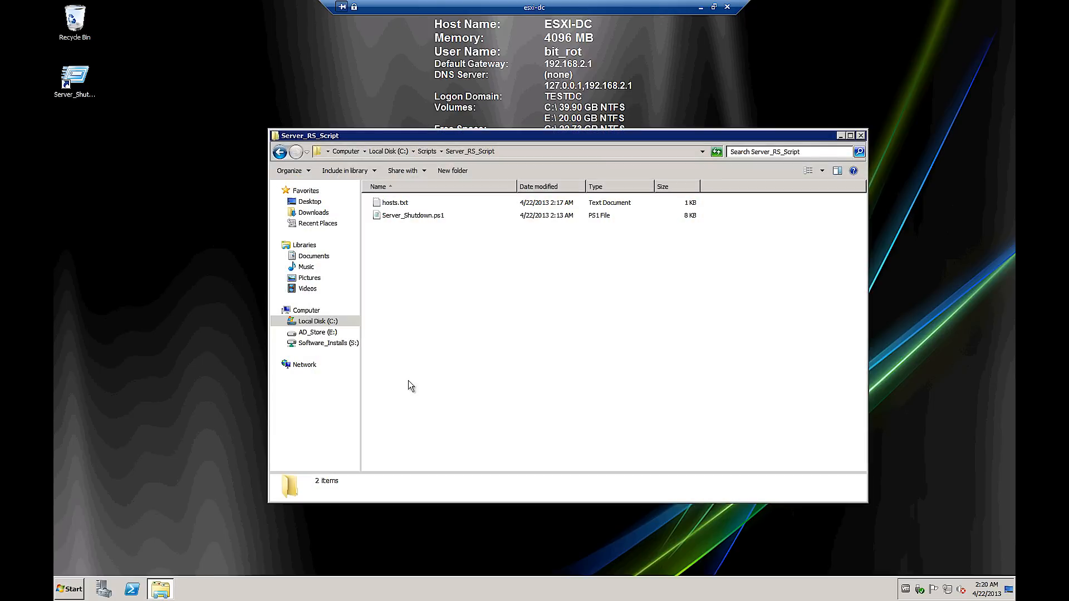
pyautogui.moveTo(536, 147)
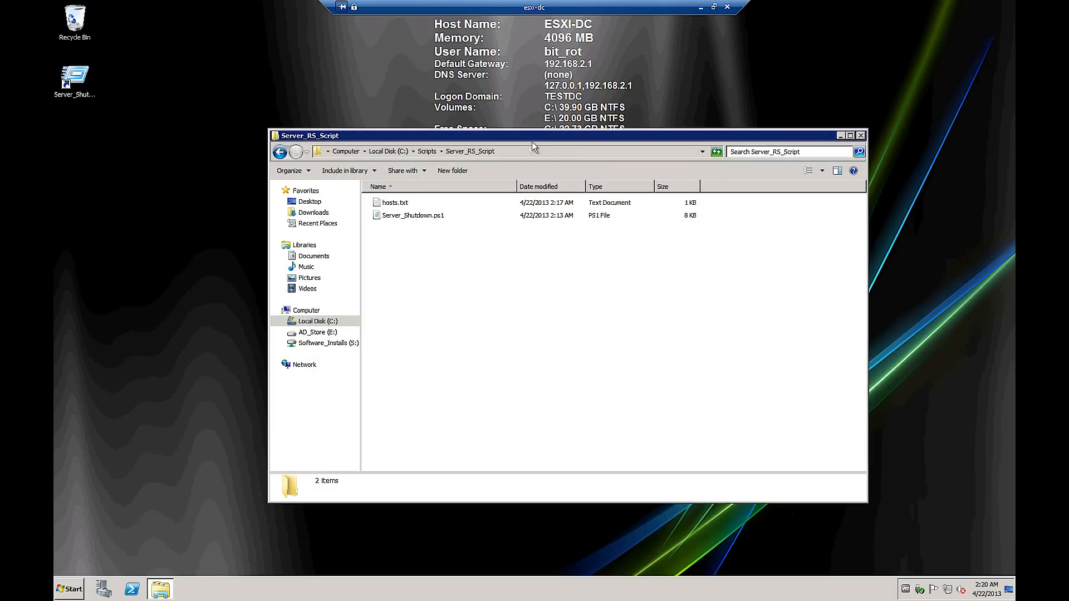
# Reveal the folder path C:\Scripts\Server_RS_Script, then review the three ESXi hosts in hosts.txt and close it
pyautogui.click(504, 151)
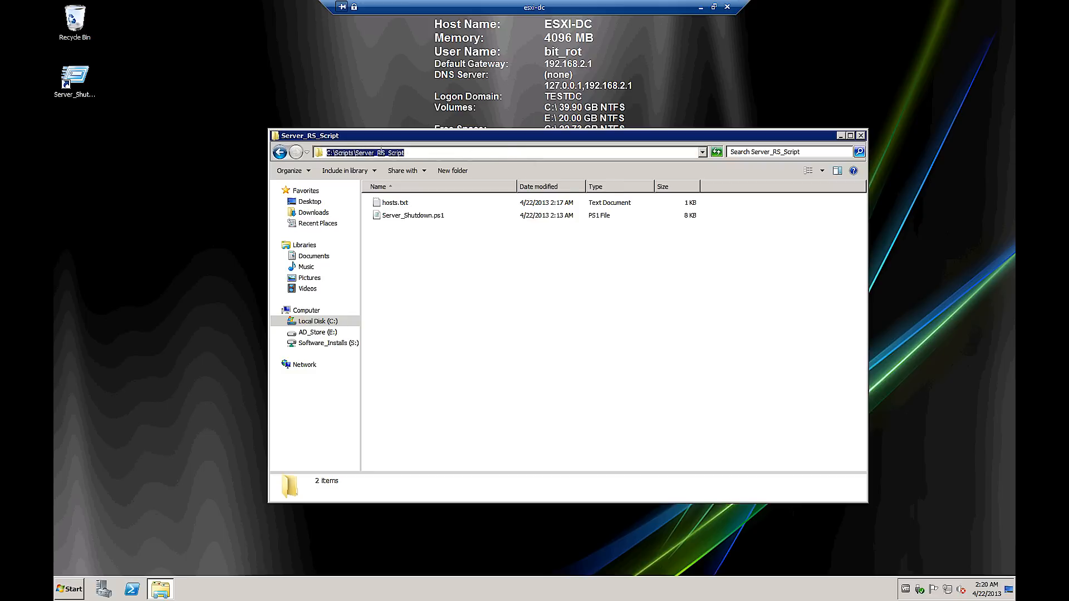
pyautogui.click(416, 331)
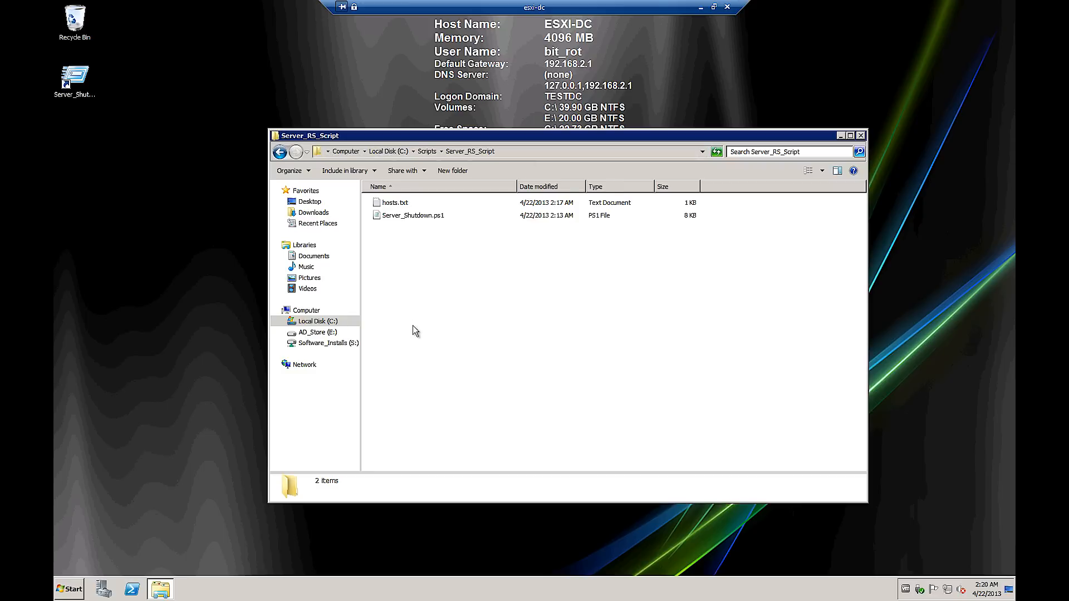
pyautogui.doubleClick(394, 202)
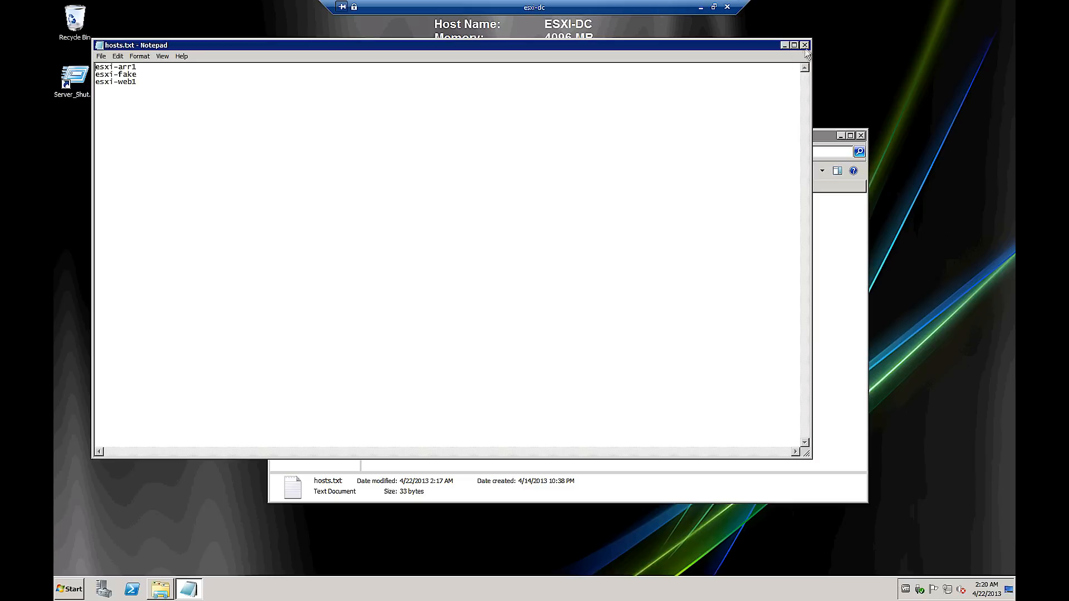
pyautogui.click(804, 45)
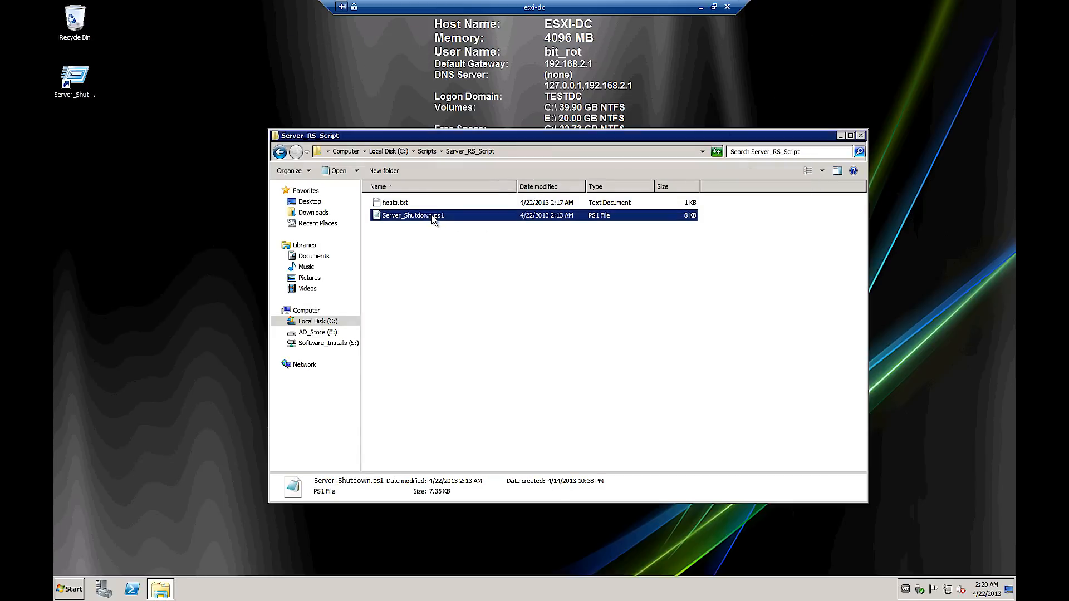
# View the $hostnamestxt line pointing to hosts.txt in Server_Shutdown.ps1, then close it unchanged
pyautogui.doubleClick(412, 215)
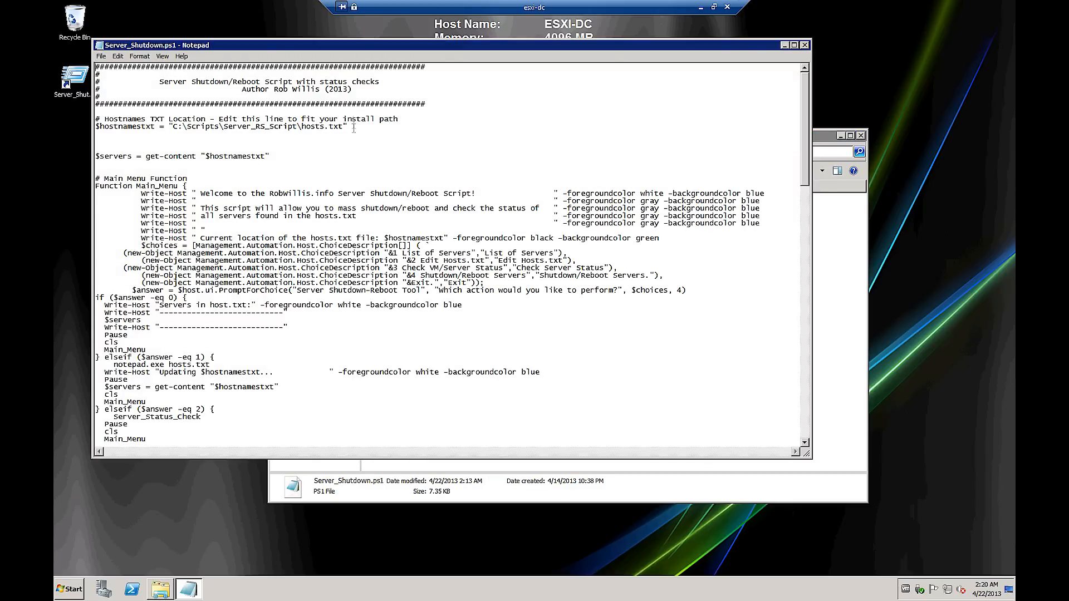
pyautogui.tripleClick(218, 127)
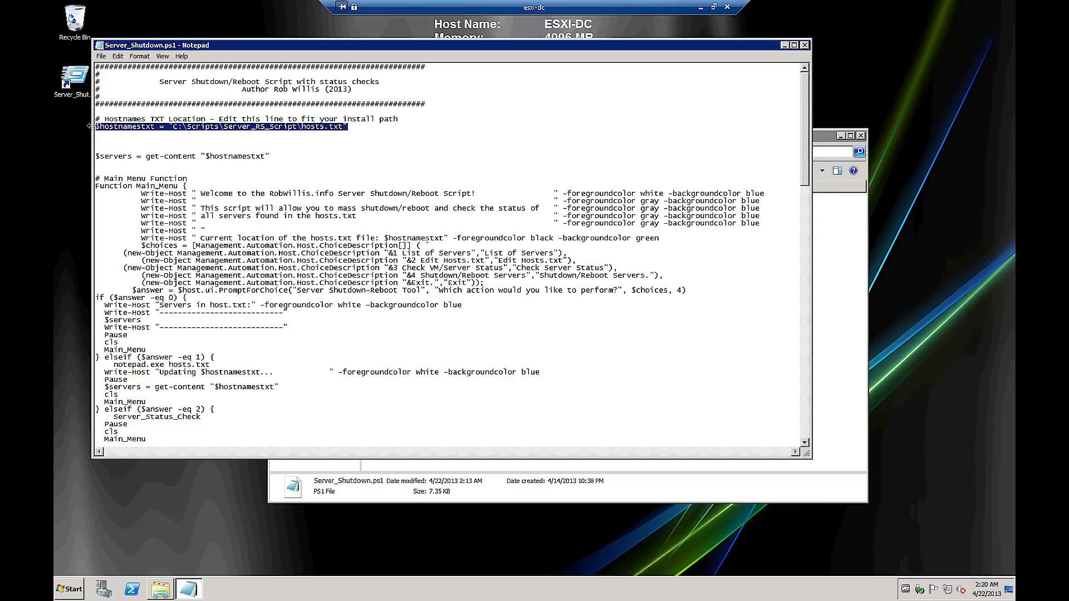
pyautogui.moveTo(385, 148)
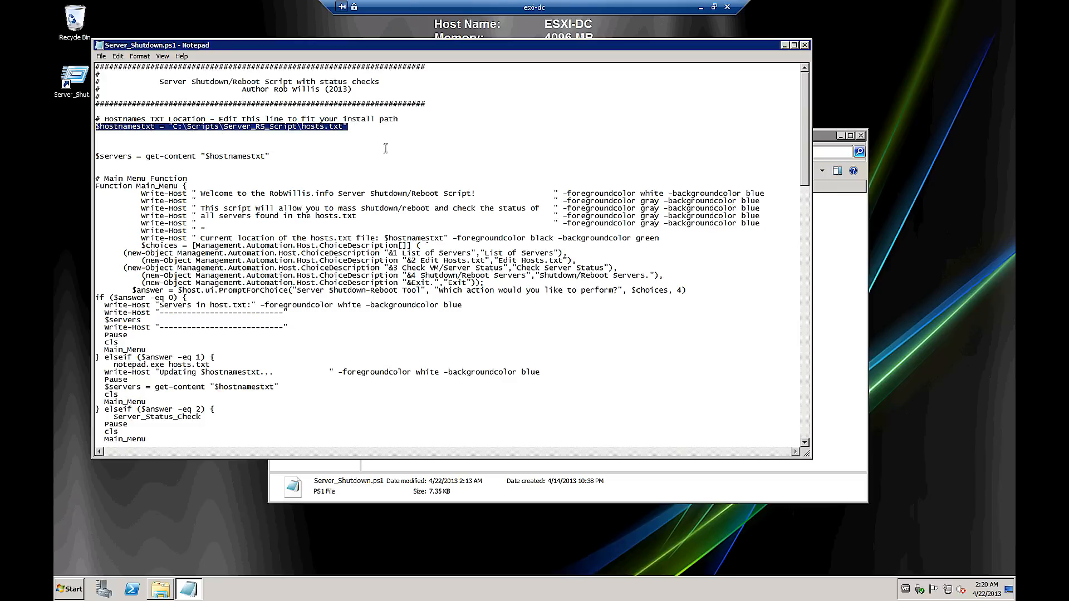
pyautogui.moveTo(805, 52)
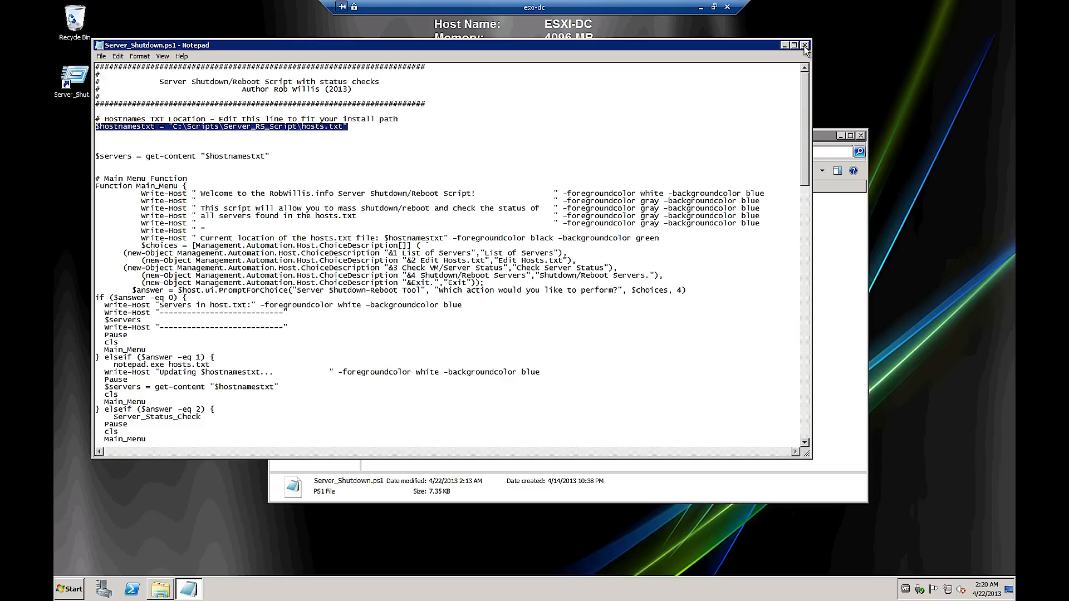
pyautogui.click(805, 44)
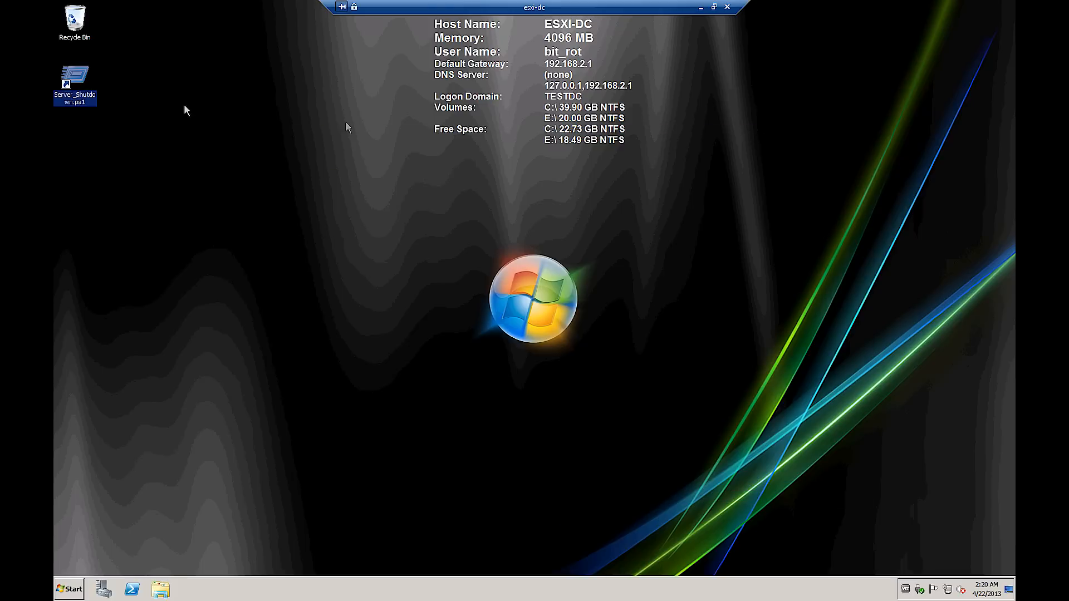
# Run Server_Shutdown.ps1 with PowerShell and choose menu option 1 to list the servers
pyautogui.rightClick(74, 82)
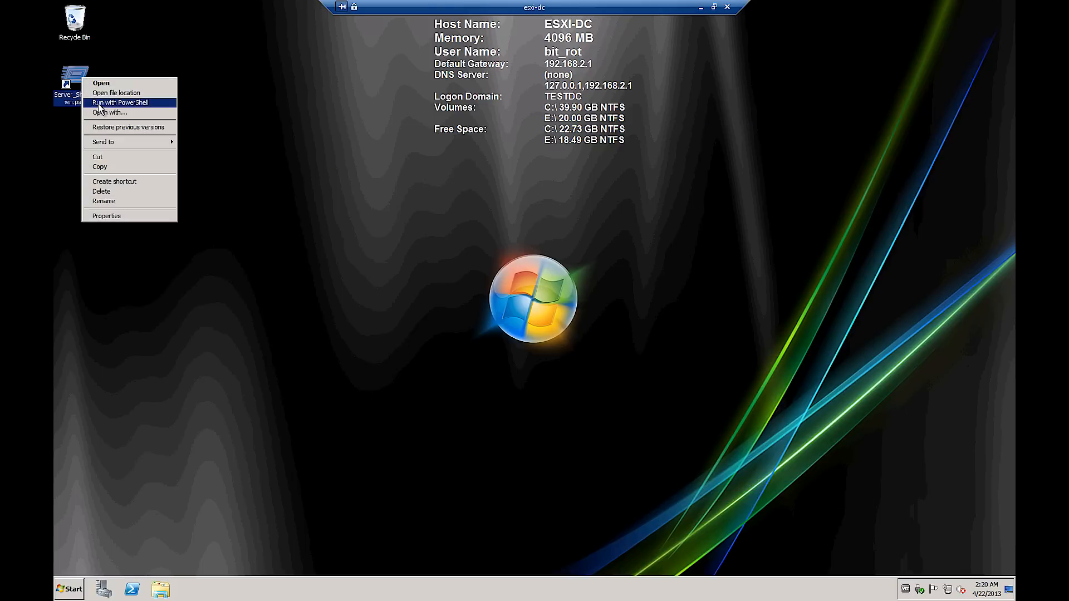
pyautogui.click(120, 102)
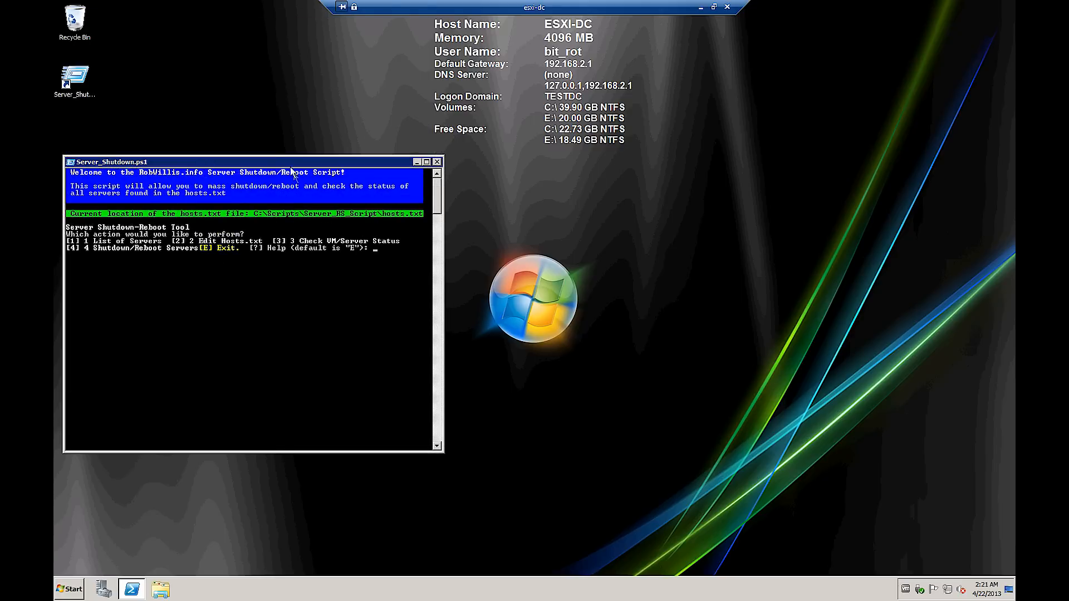
pyautogui.moveTo(263, 150)
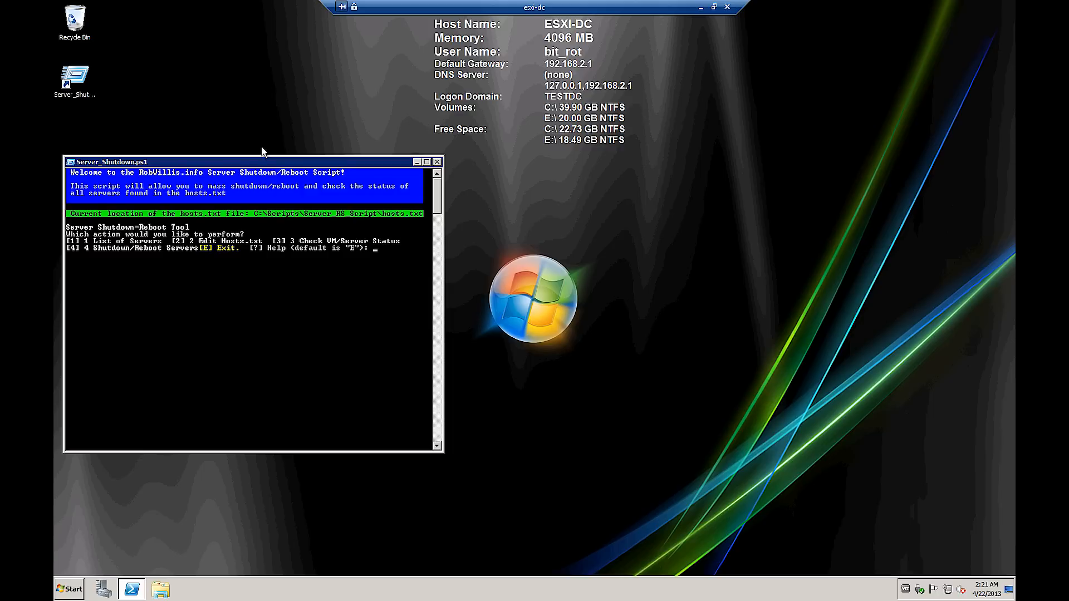
pyautogui.write('1')
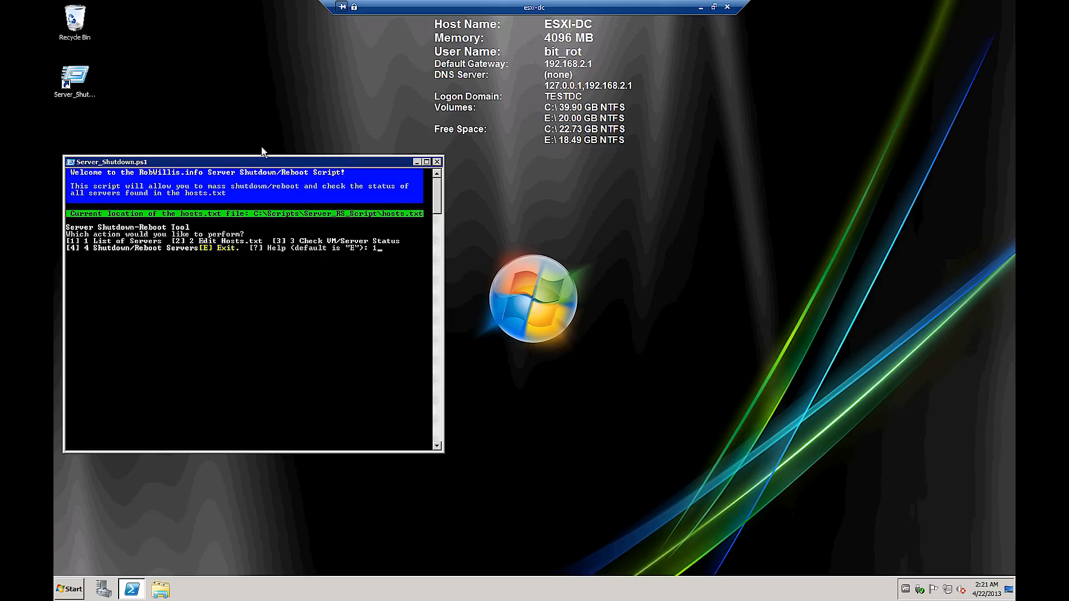
pyautogui.press('Return')
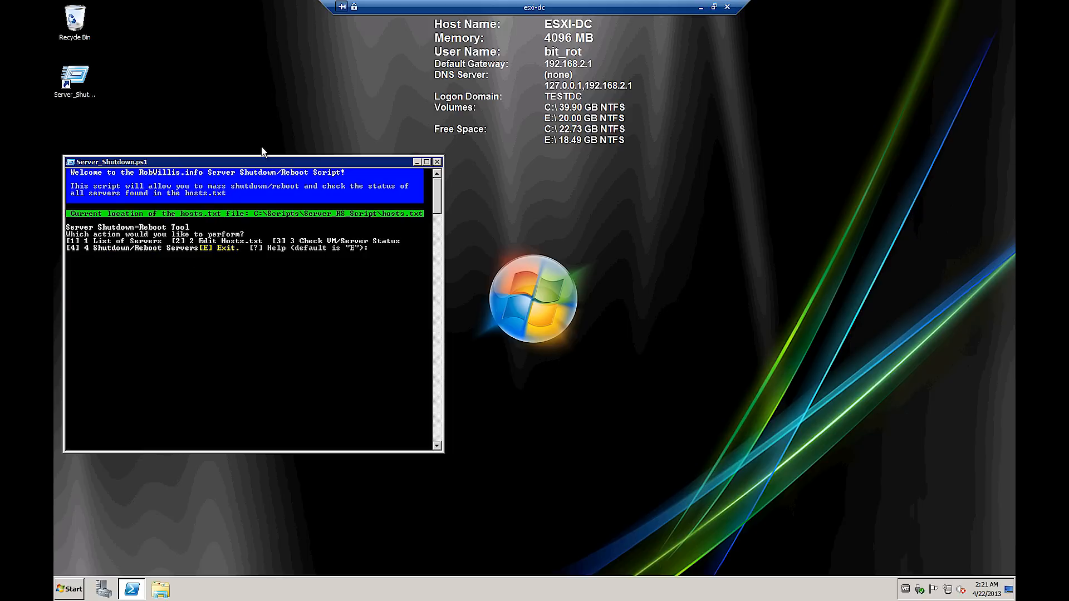
# Via menu option 2, add a fourth host 'esxi-test' to hosts.txt and close the file
pyautogui.write('2')
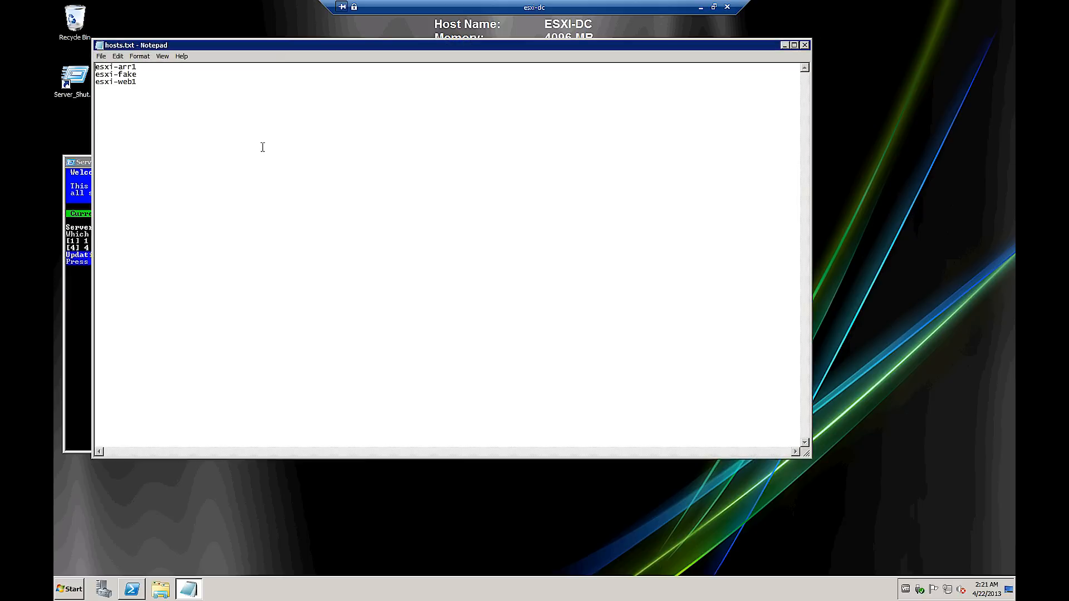
pyautogui.moveTo(166, 80)
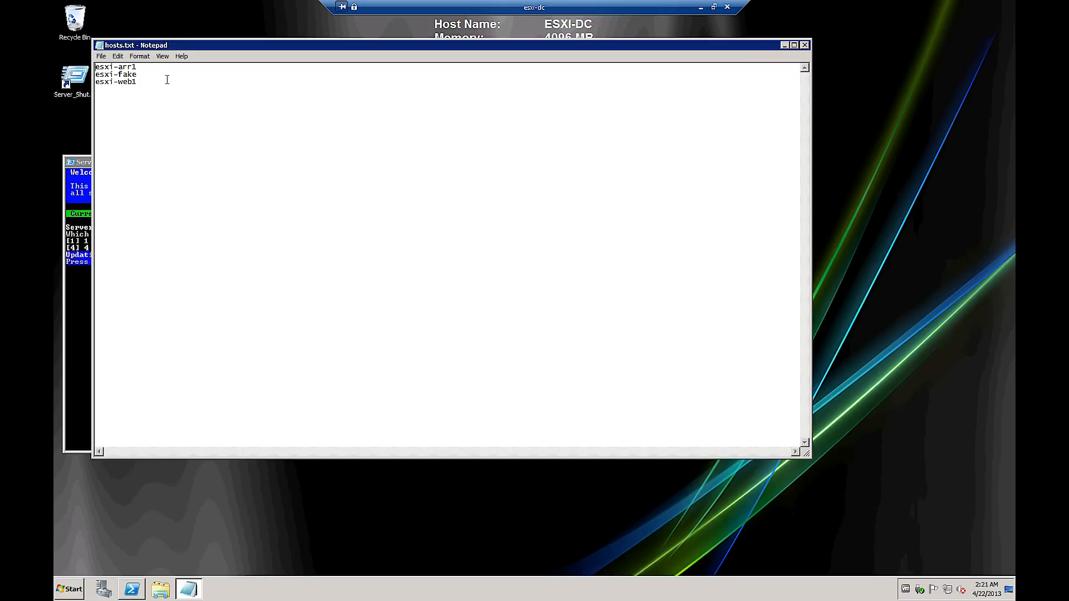
pyautogui.write('esxi-t')
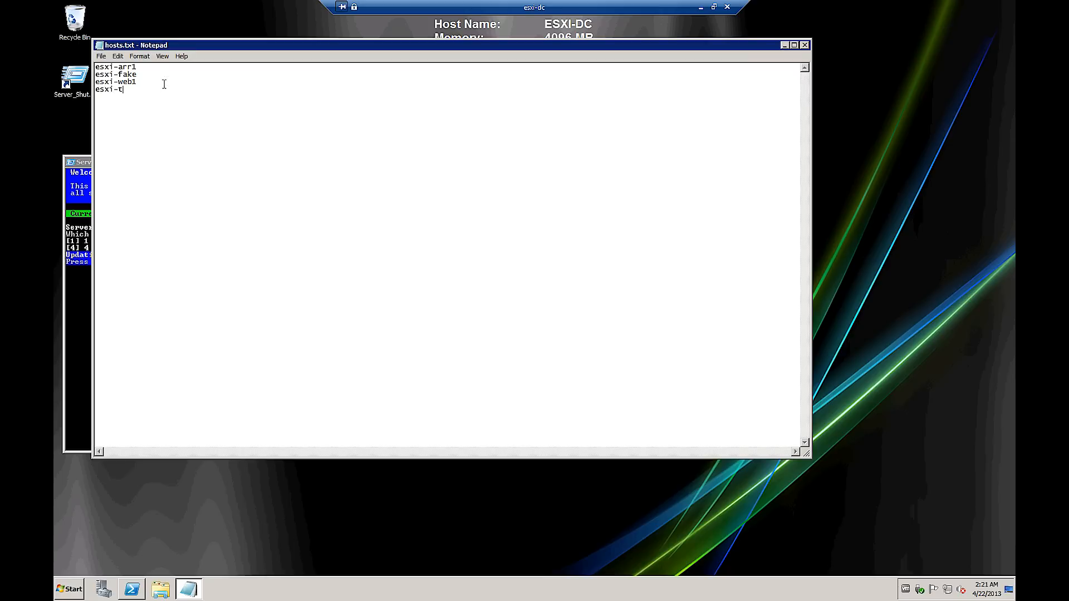
pyautogui.write('est')
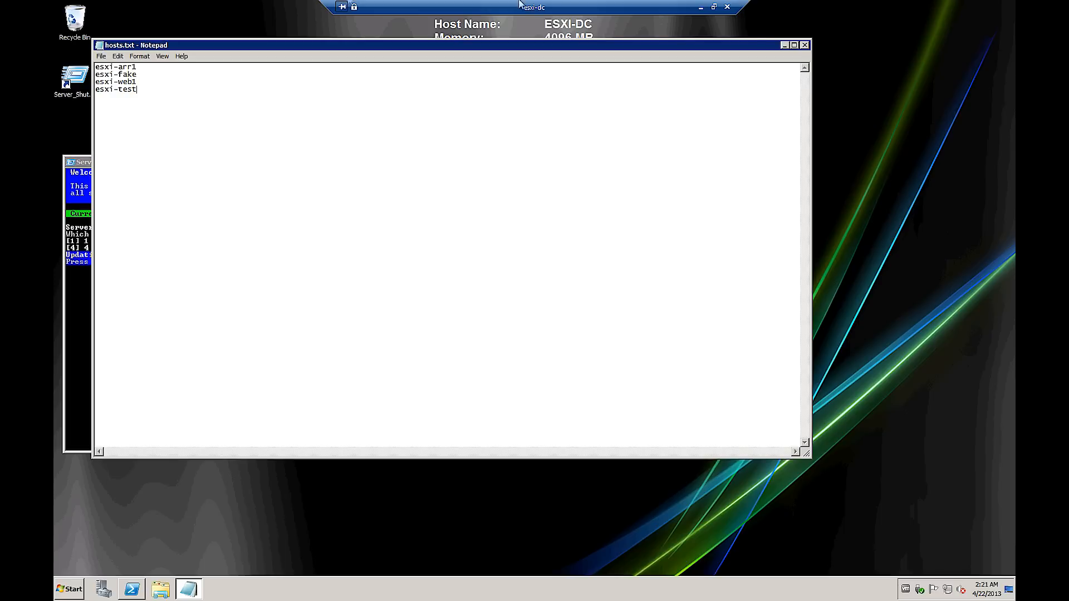
pyautogui.click(804, 44)
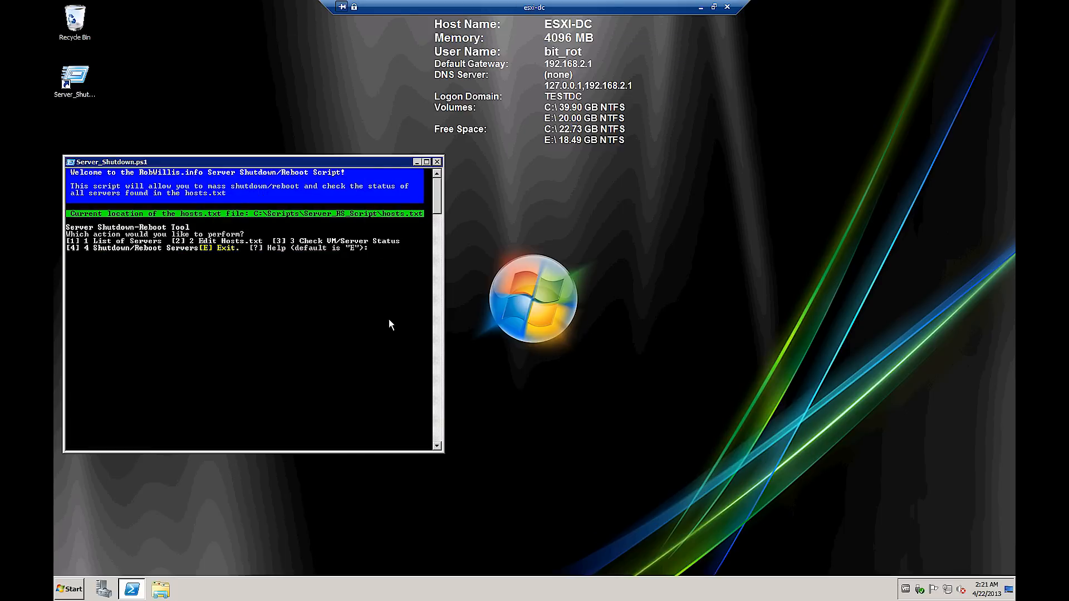
pyautogui.write('1')
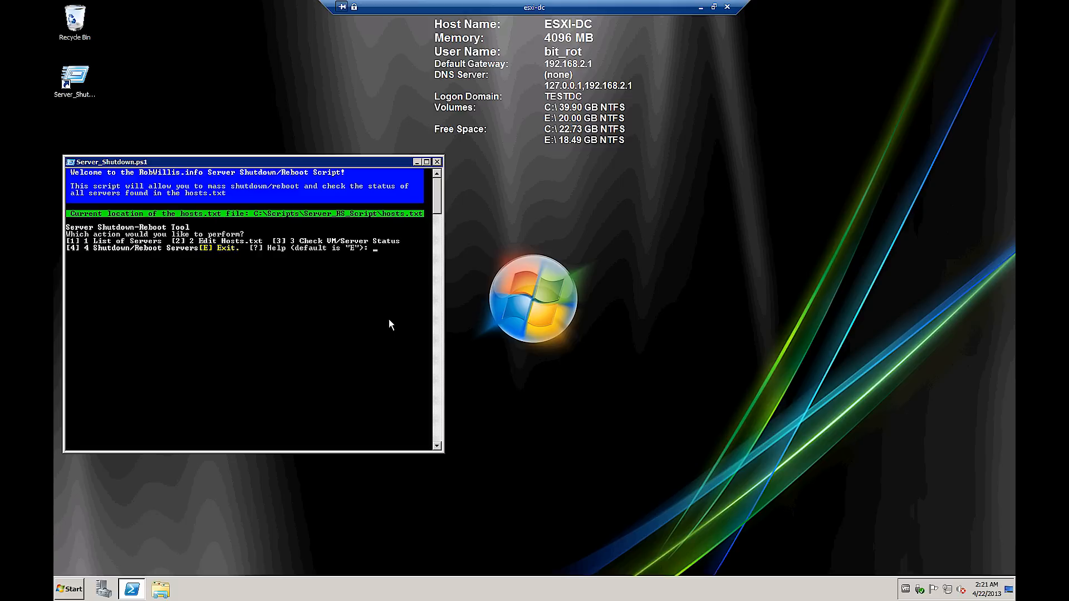
pyautogui.write('3')
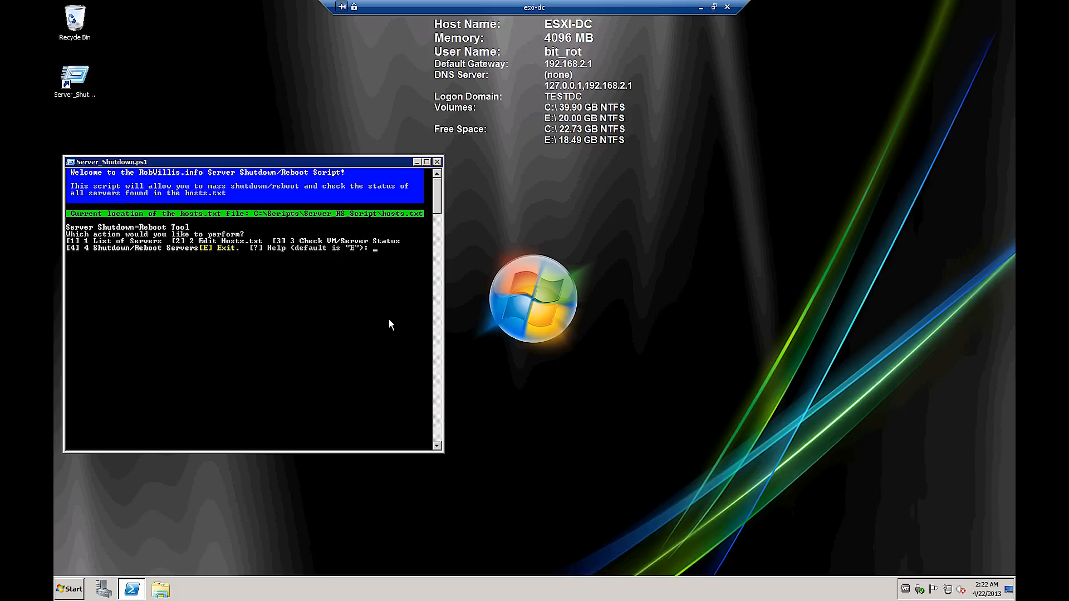
pyautogui.write('4')
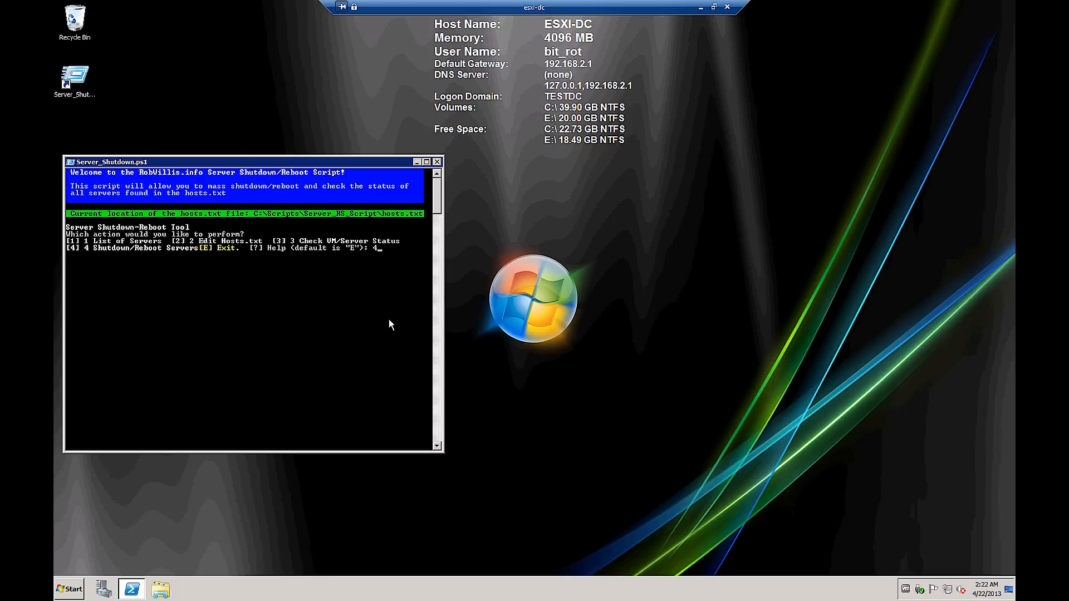
pyautogui.press('Return')
pyautogui.write('s')
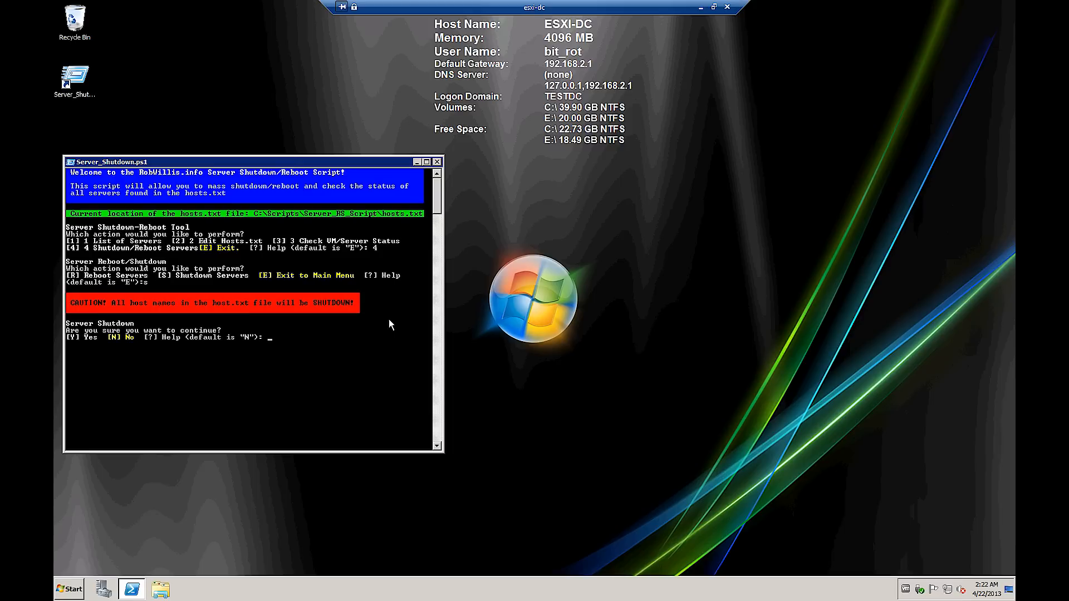
pyautogui.press('Return')
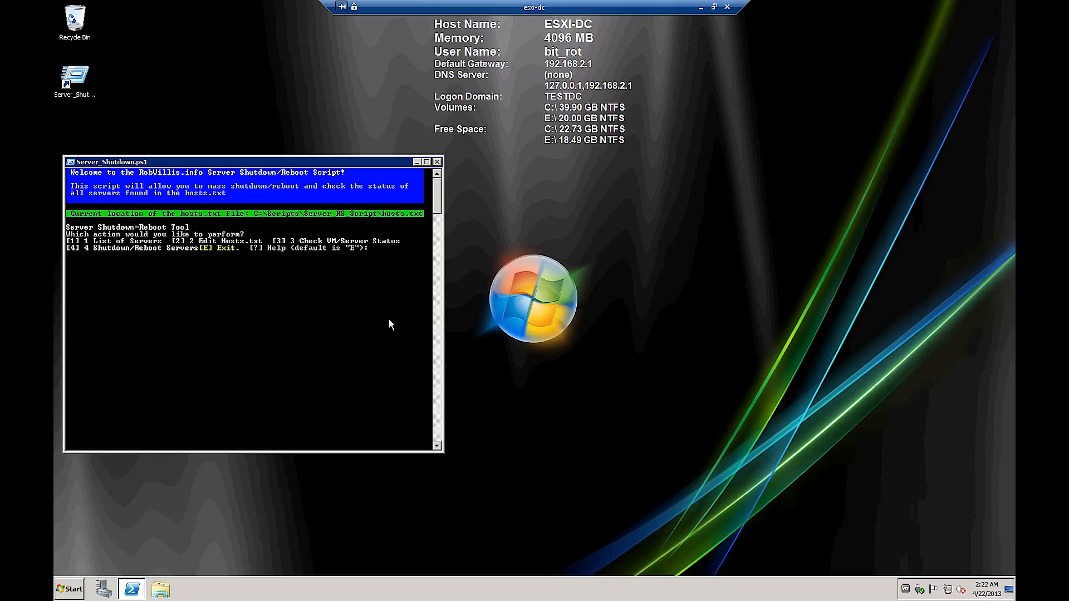
pyautogui.moveTo(715, 8)
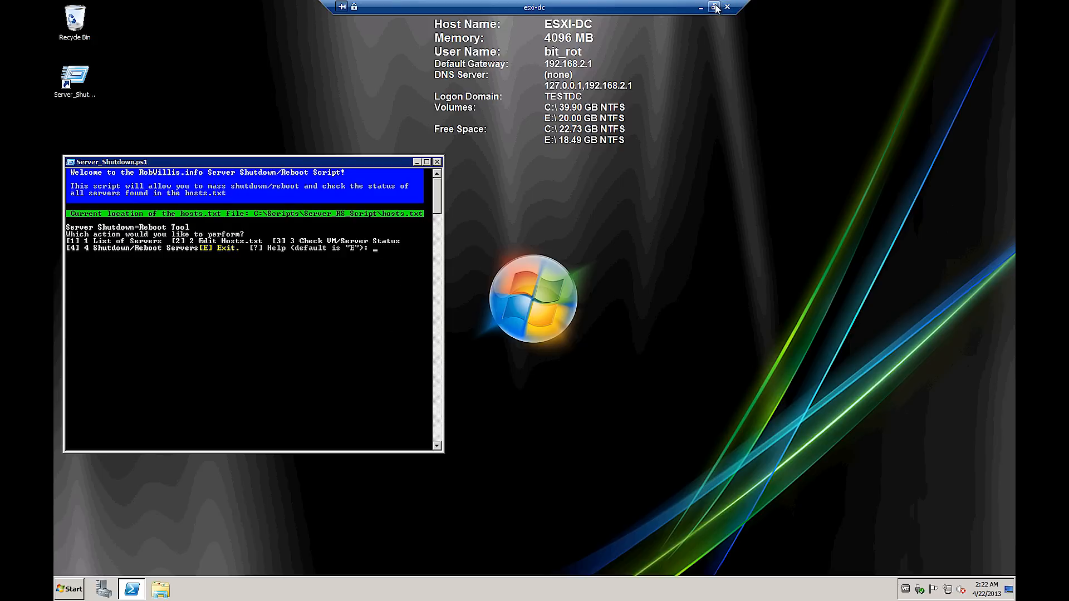
# With the VM consoles in view, confirm a reboot (R, Y) with comment 'Test' so the servers restart
pyautogui.click(715, 7)
pyautogui.write('4')
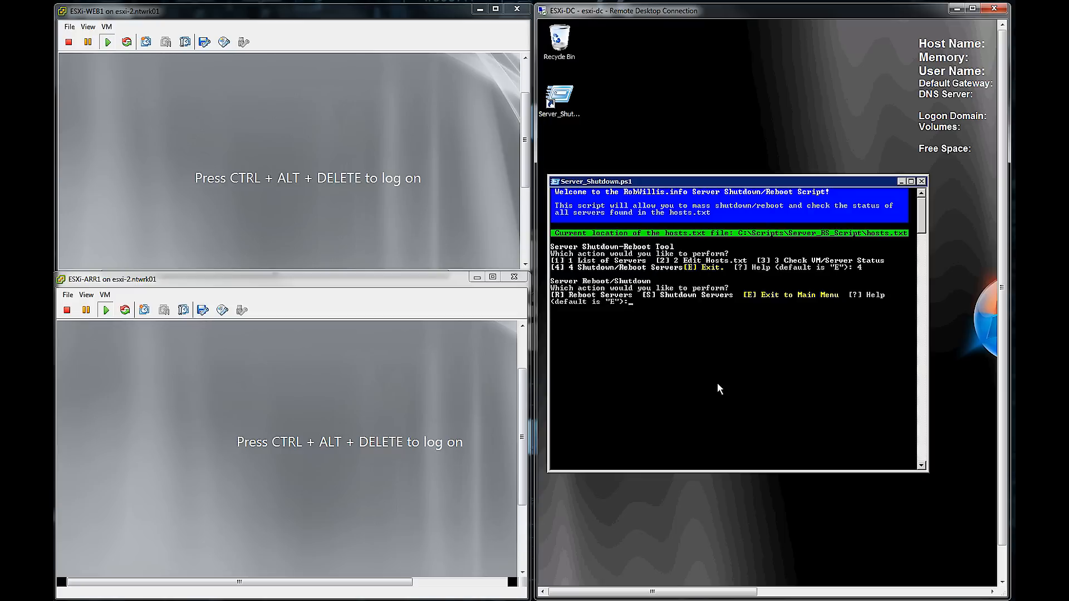
pyautogui.write('r')
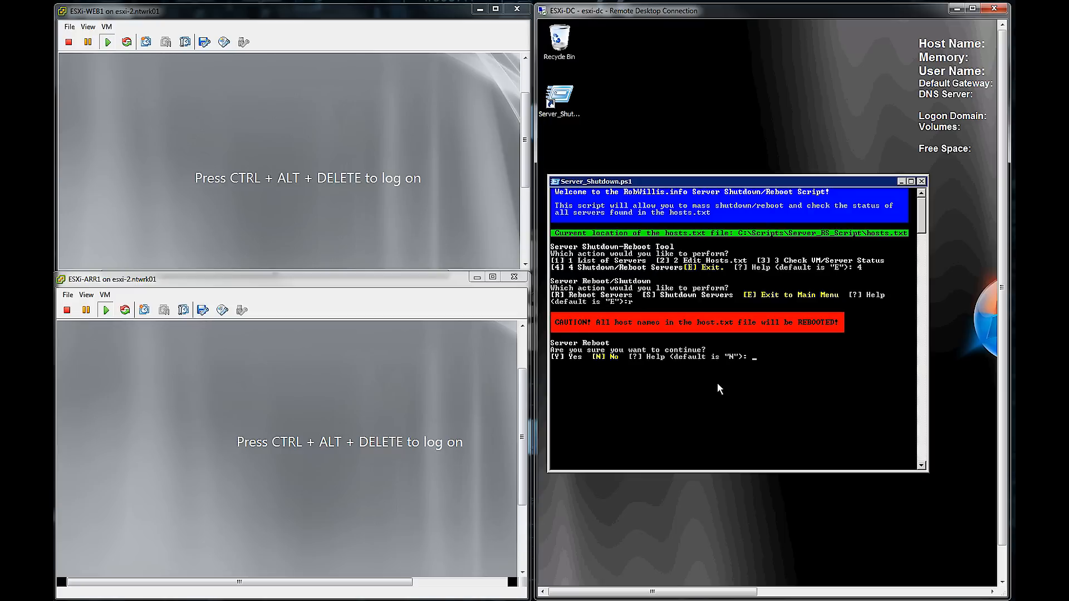
pyautogui.write('y')
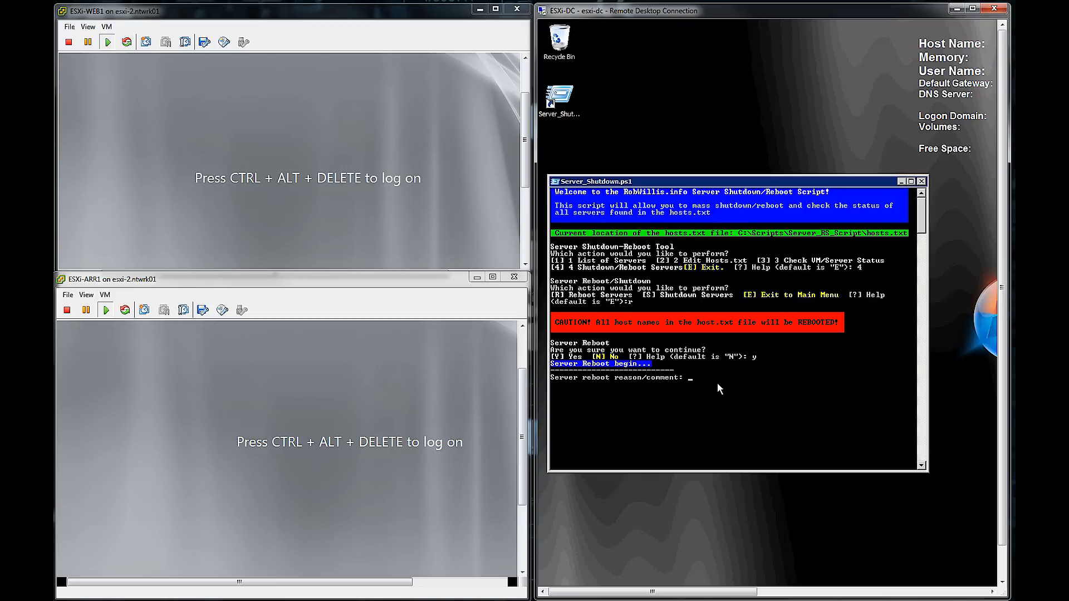
pyautogui.write('Test')
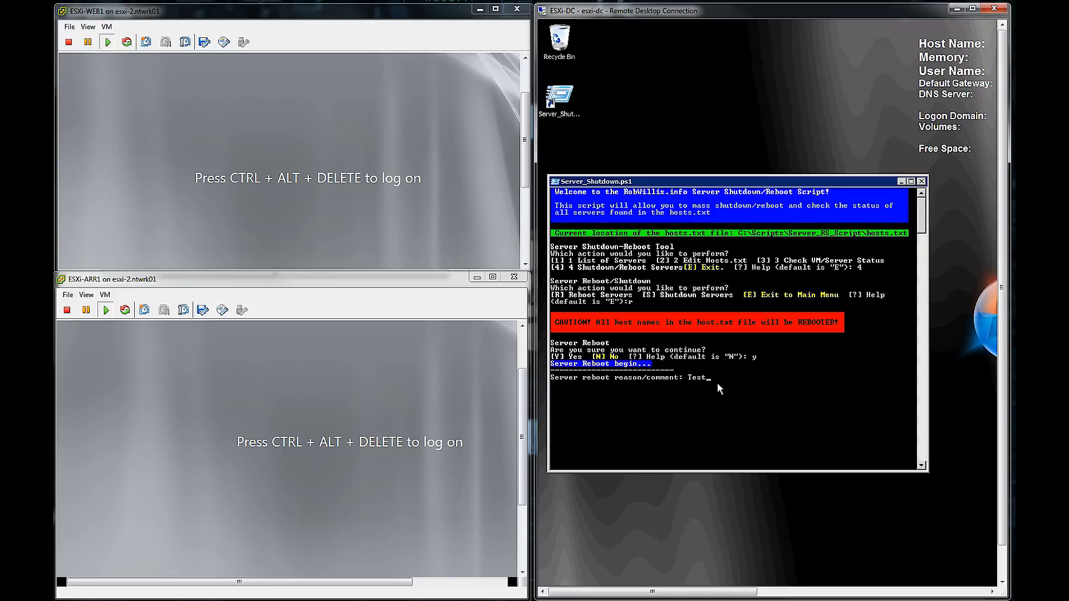
pyautogui.press('Return')
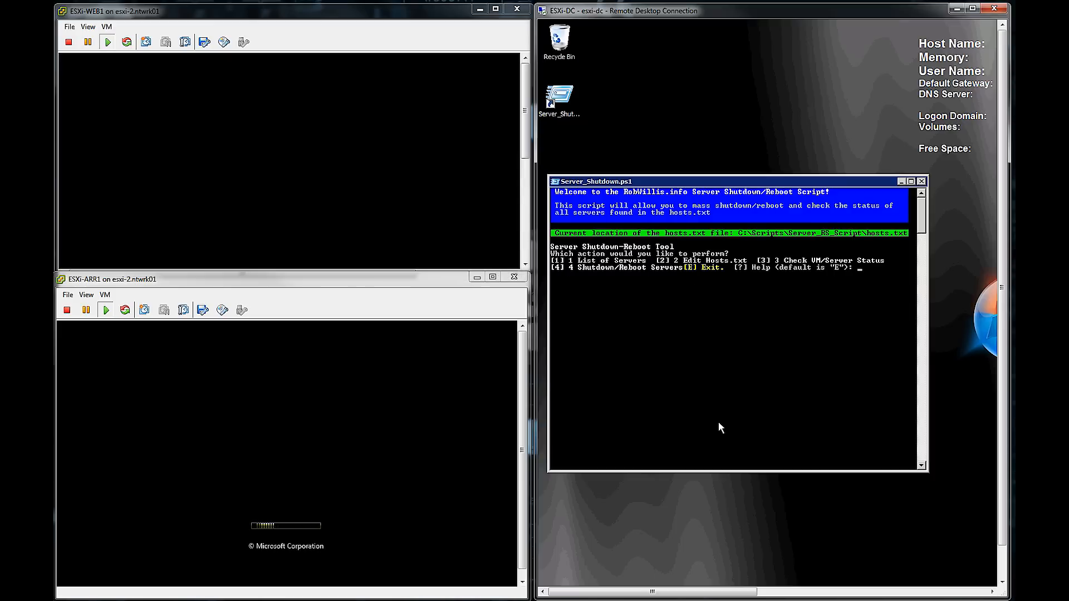
# Run menu option 3 to check VM/Server status of the rebooted servers
pyautogui.write('3')
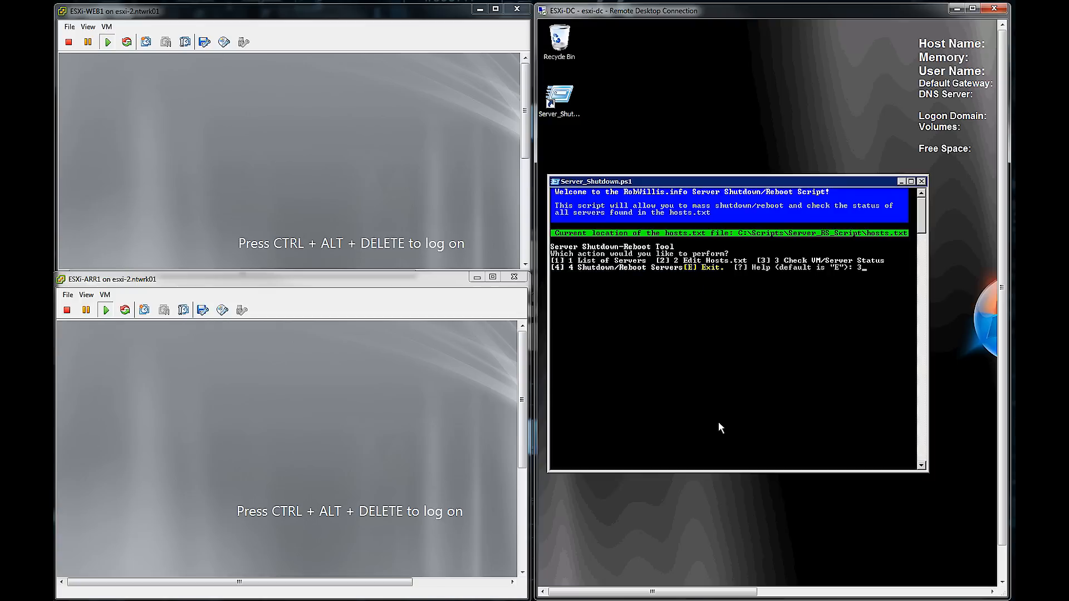
pyautogui.press('Return')
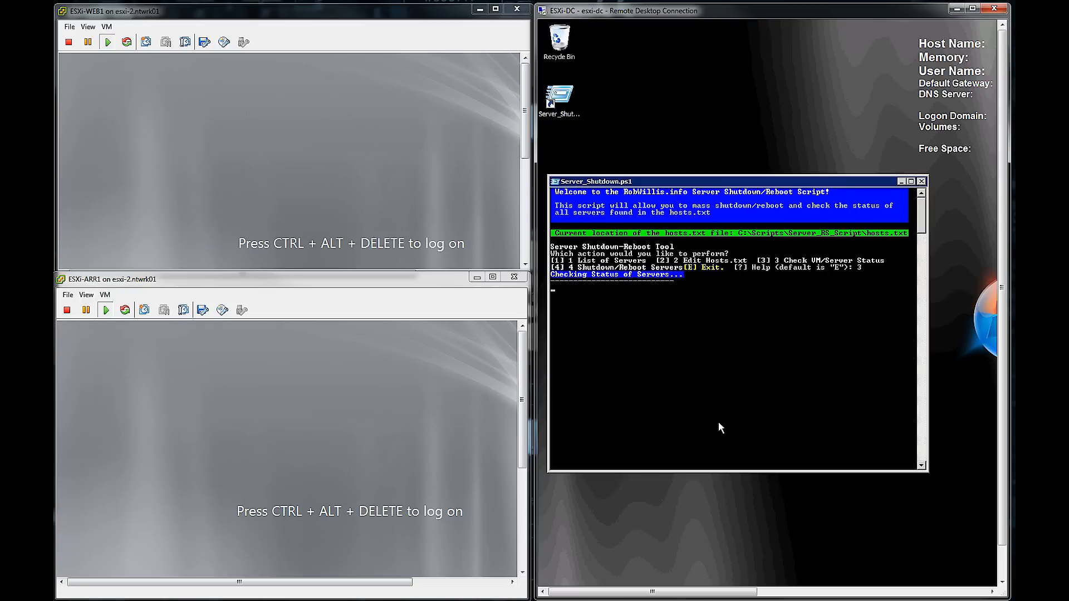